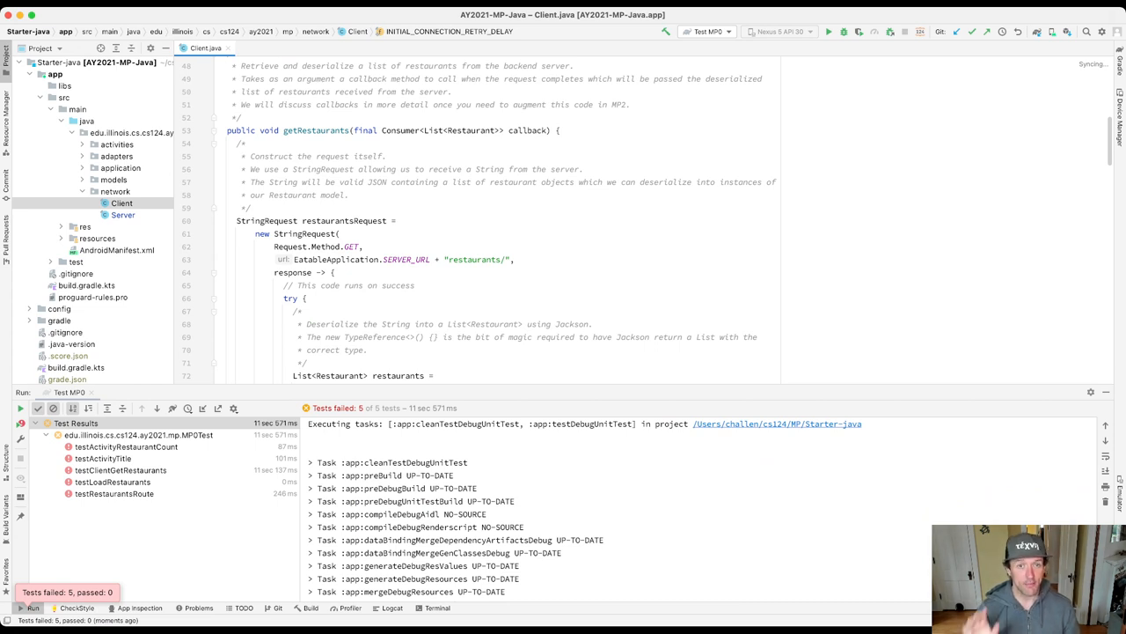
Show the testActivityRestaurantCount failure stack trace in the Test Results tree.
click(126, 446)
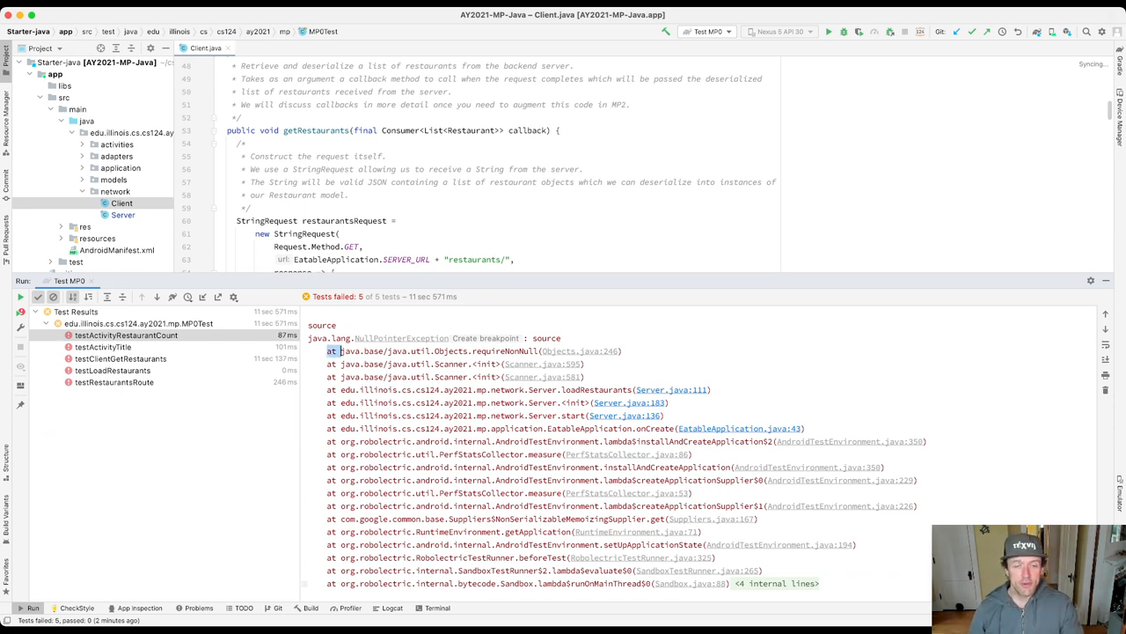
drag(339, 350, 584, 376)
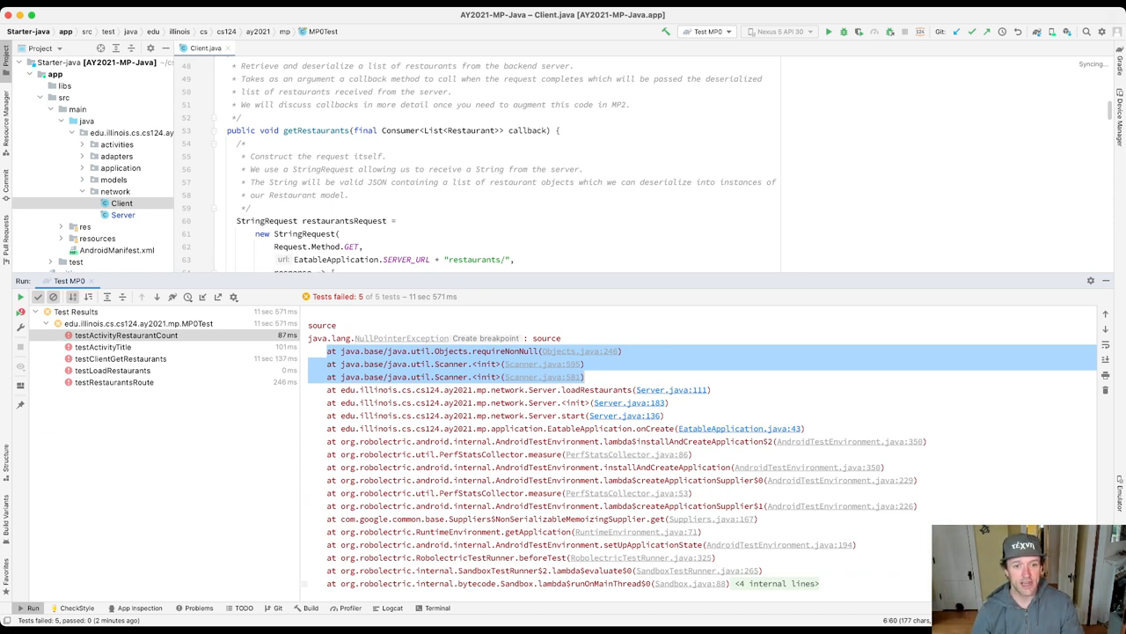
click(437, 351)
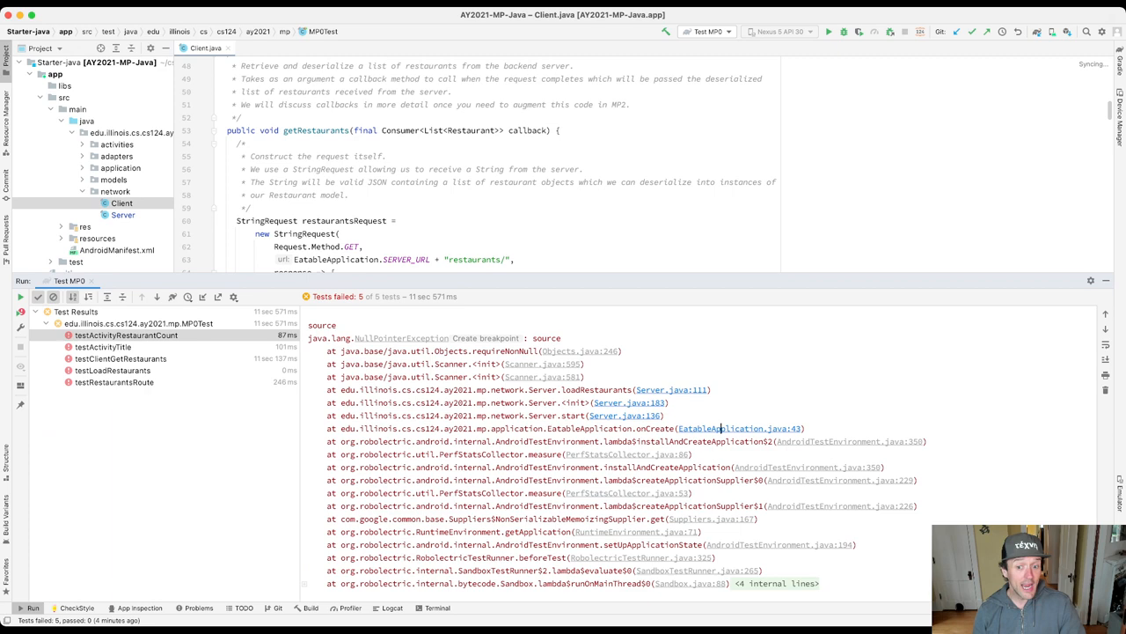
Follow the EatableApplication.java:43 stack-trace link into the source editor.
click(740, 428)
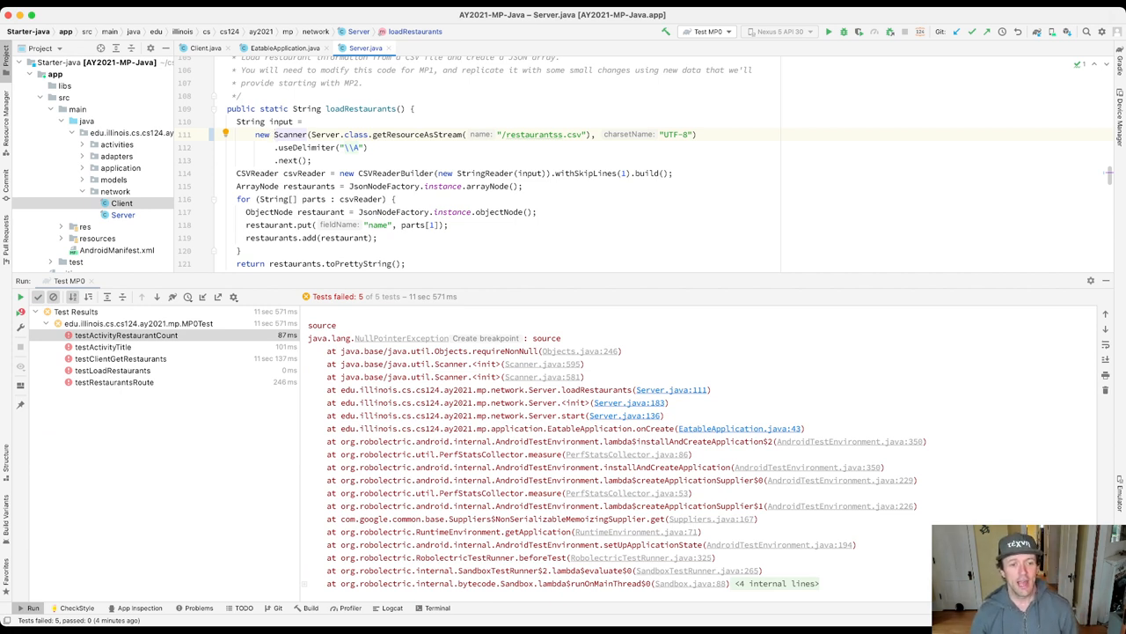
Fix the Scanner resource name in loadRestaurants from "/restaurantss.csv" to "/restaurants.csv".
double_click(400, 337)
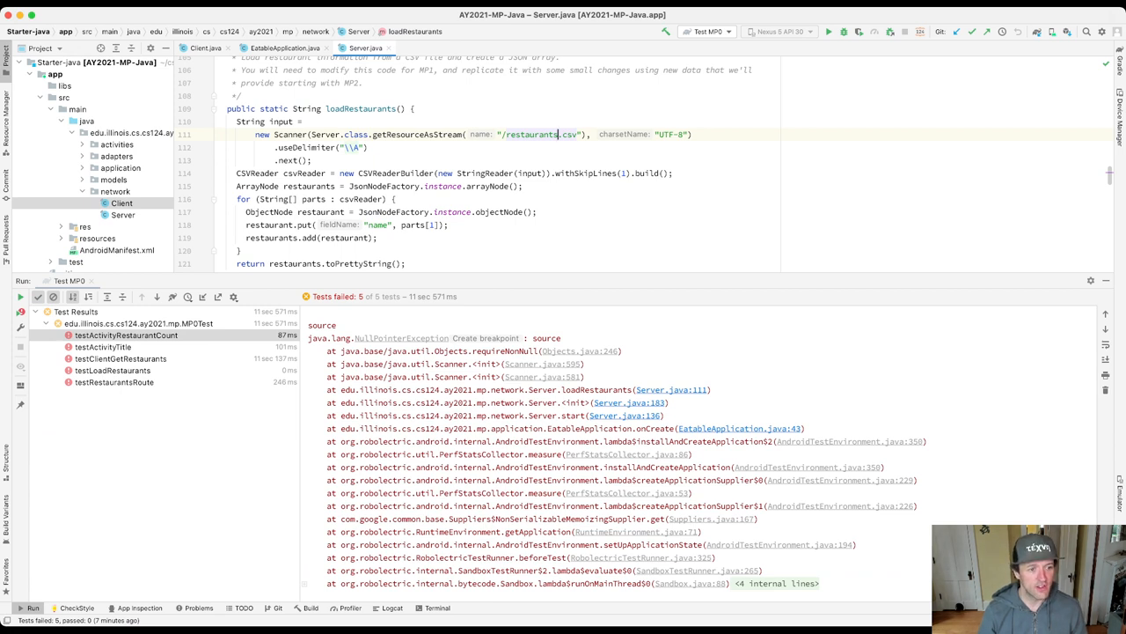
click(126, 336)
text(System)
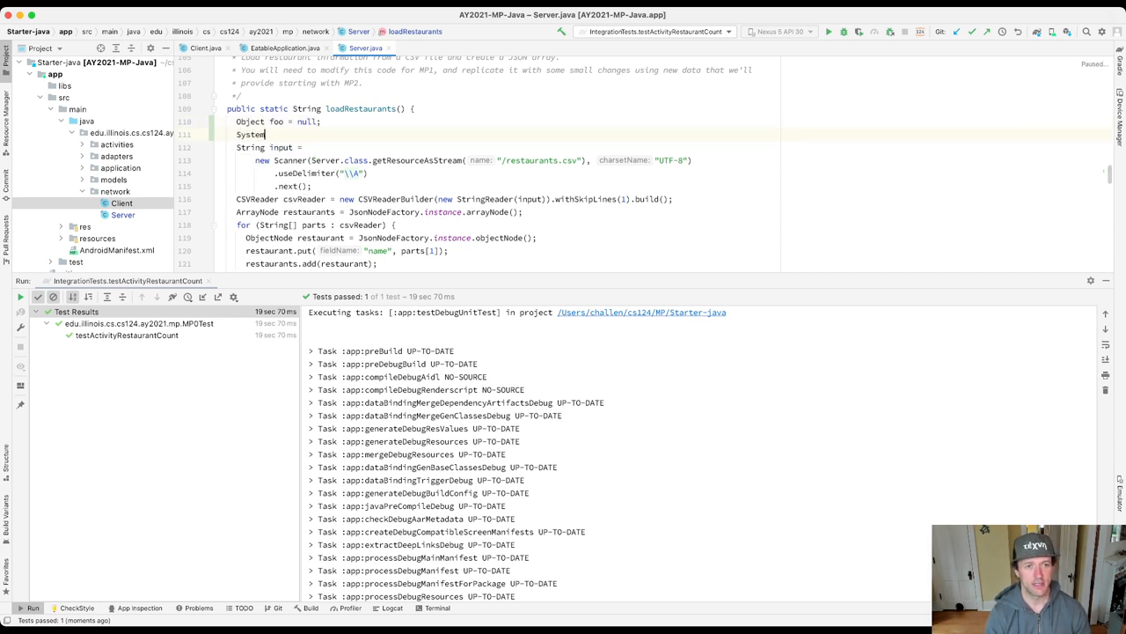
Add System.out.println(foo.hashCode()) after 'Object foo = null;' on line 111.
text(.out.println(foo.)
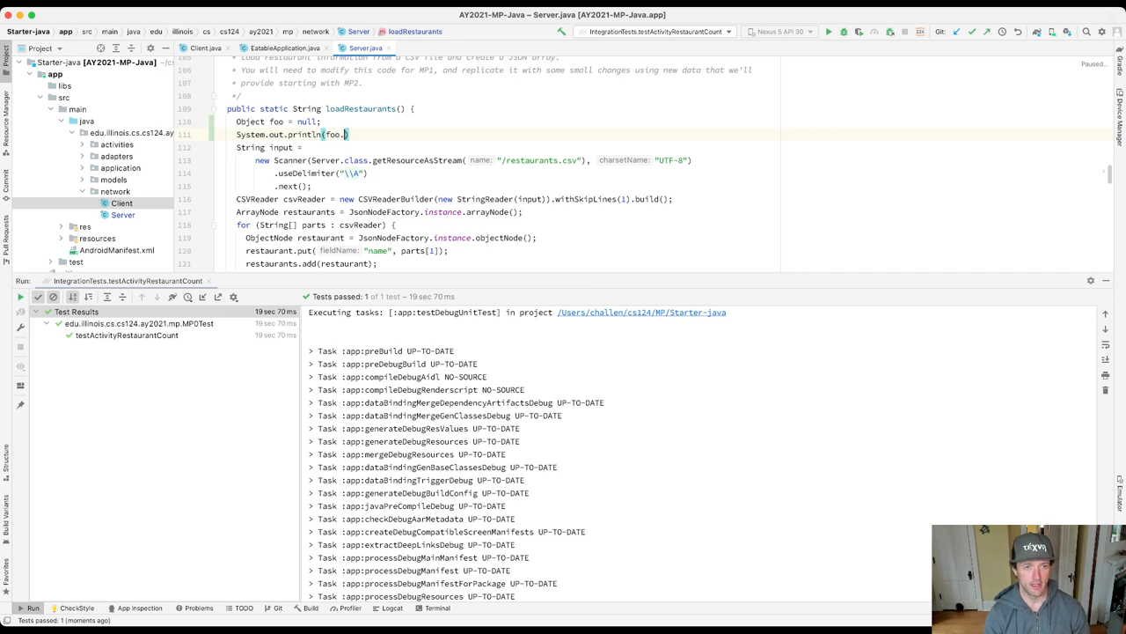
text(h)
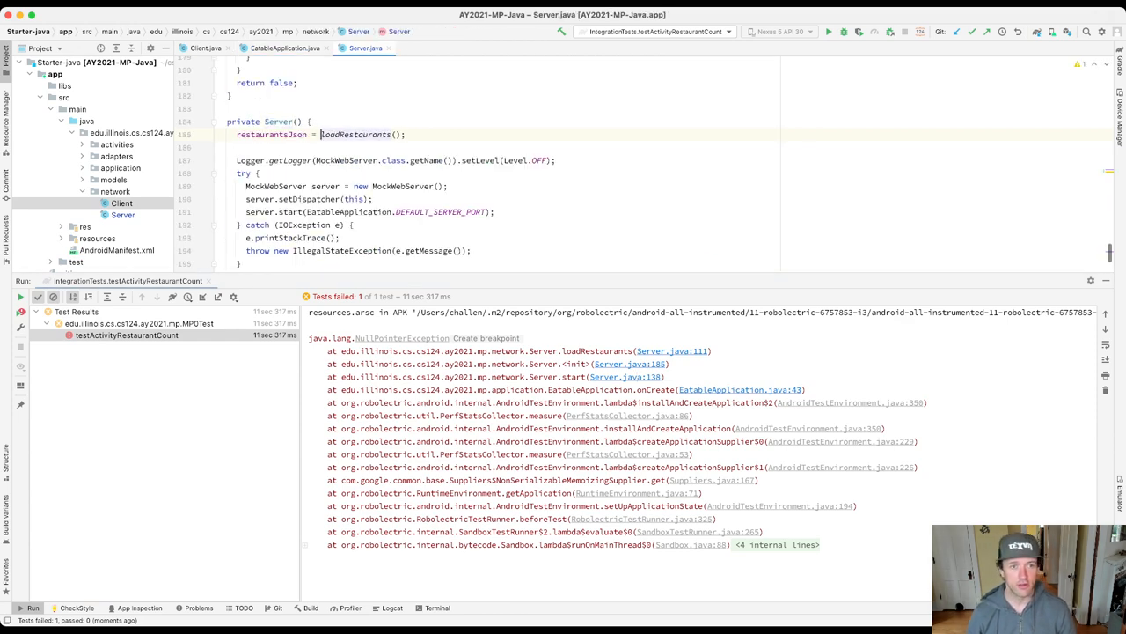
Rerun testActivityRestaurantCount and confirm the NullPointerException at Server.java line 111.
click(355, 134)
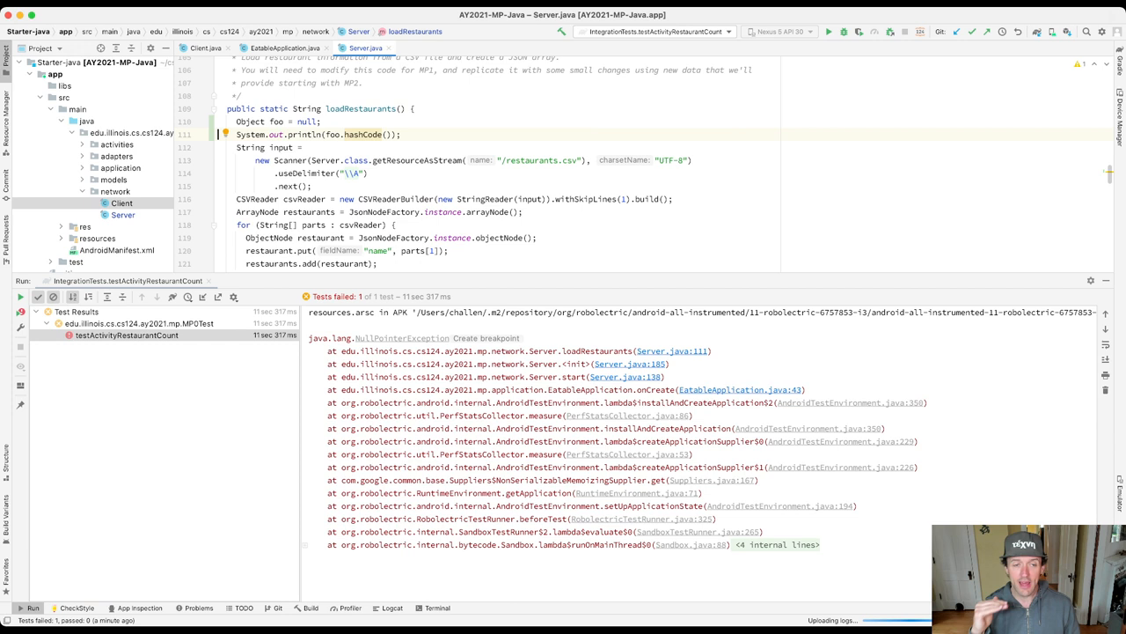
click(218, 133)
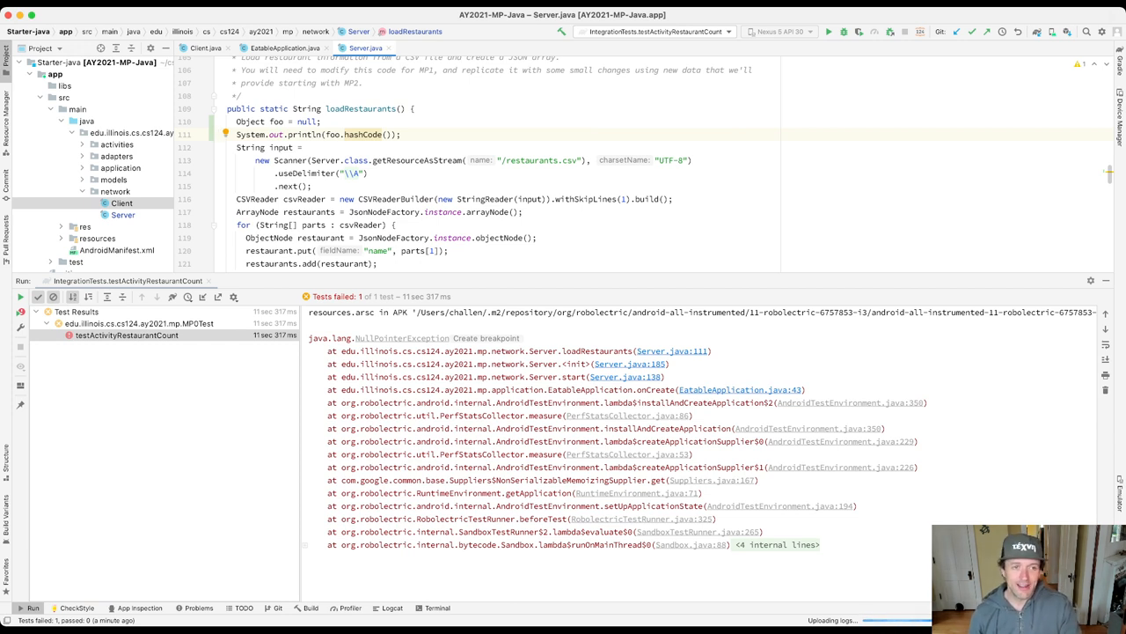